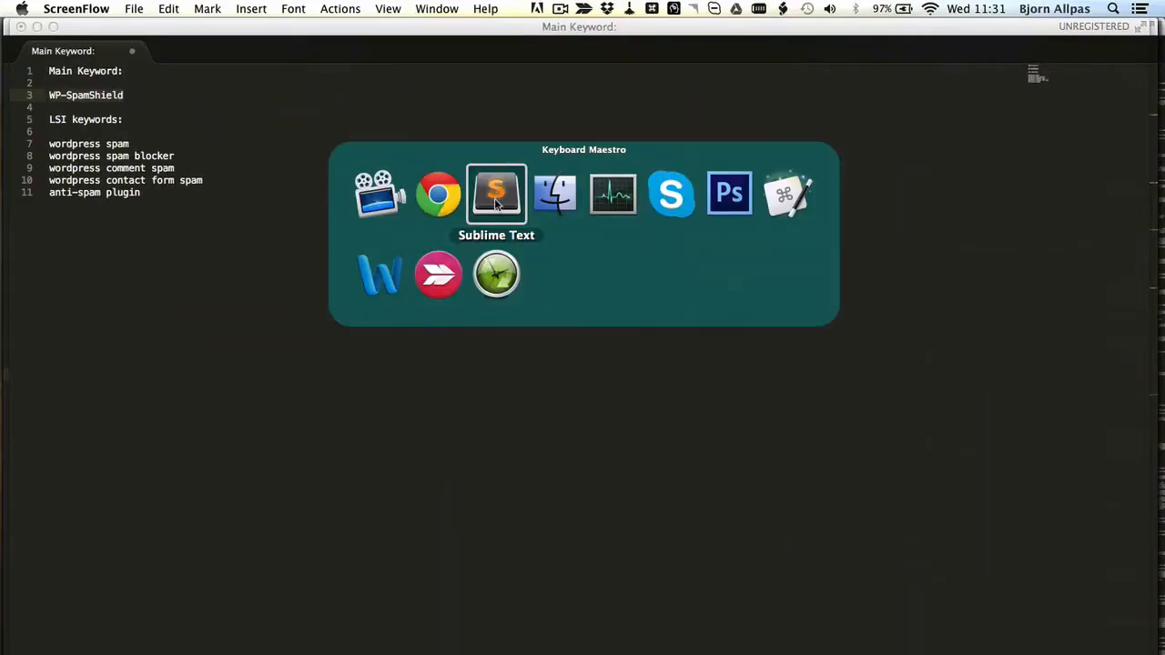
# Review the WP-SpamShield main keyword and LSI notes in Sublime Text, then return to the post editor
pyautogui.click(495, 193)
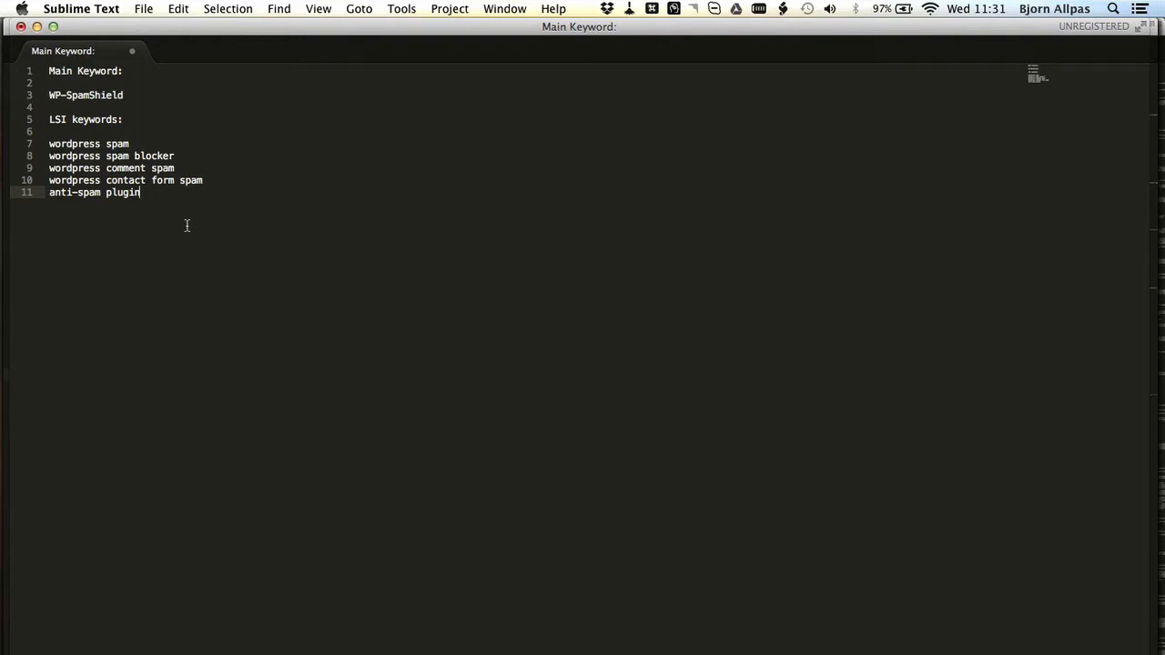
pyautogui.moveTo(185, 207)
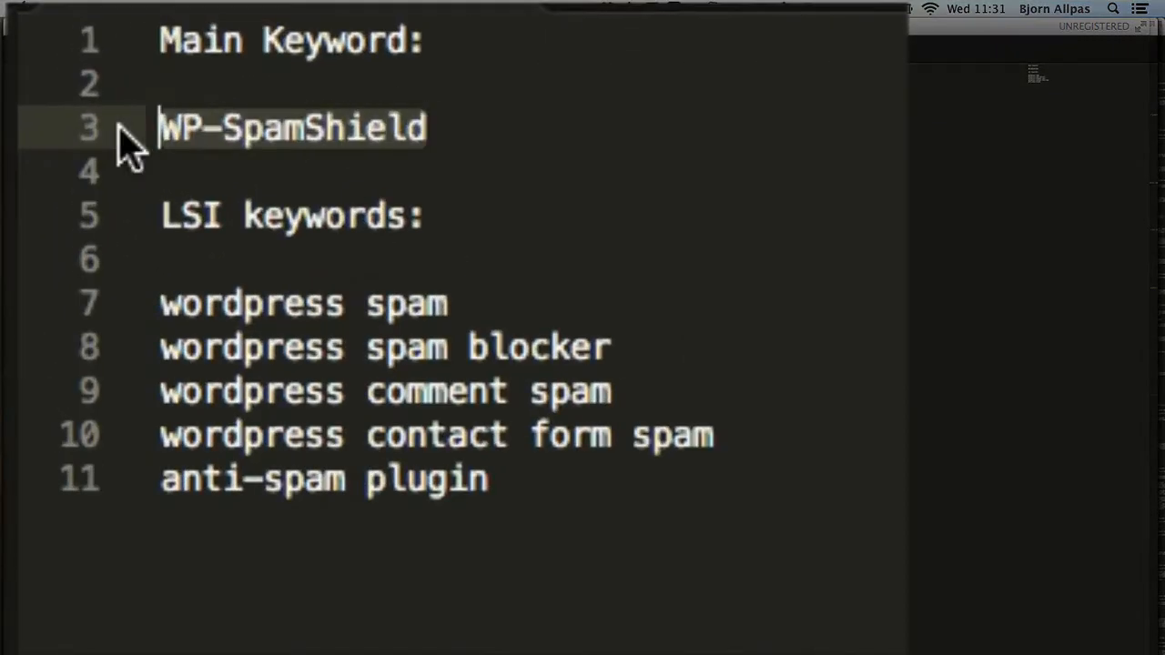
pyautogui.moveTo(710, 277)
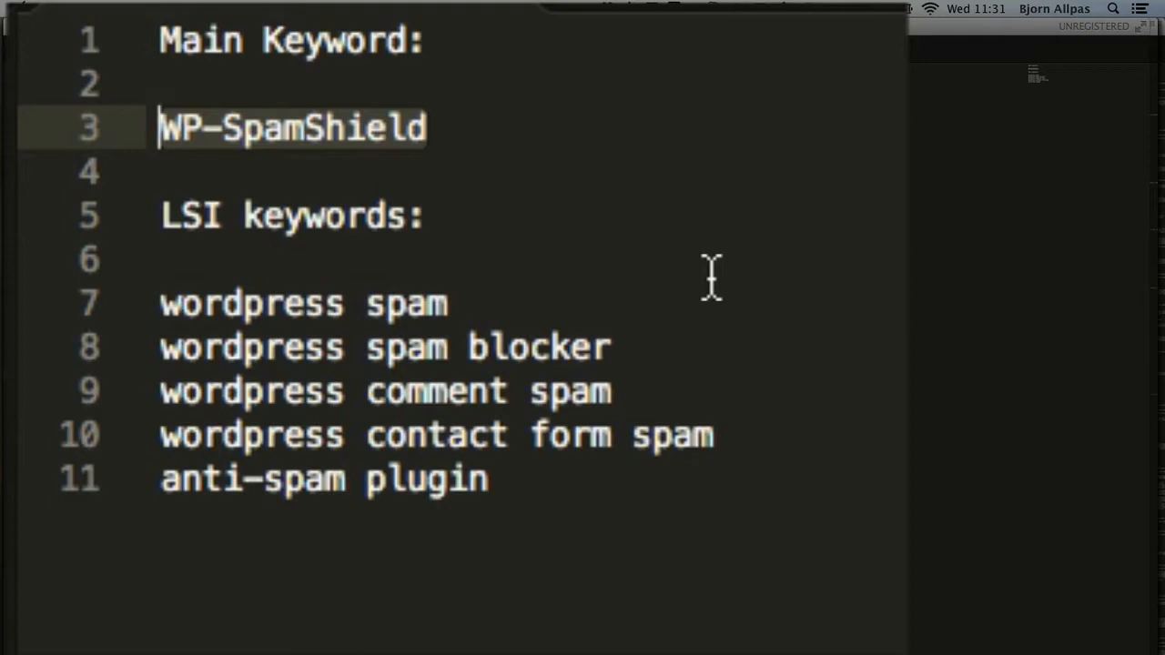
pyautogui.moveTo(513, 219)
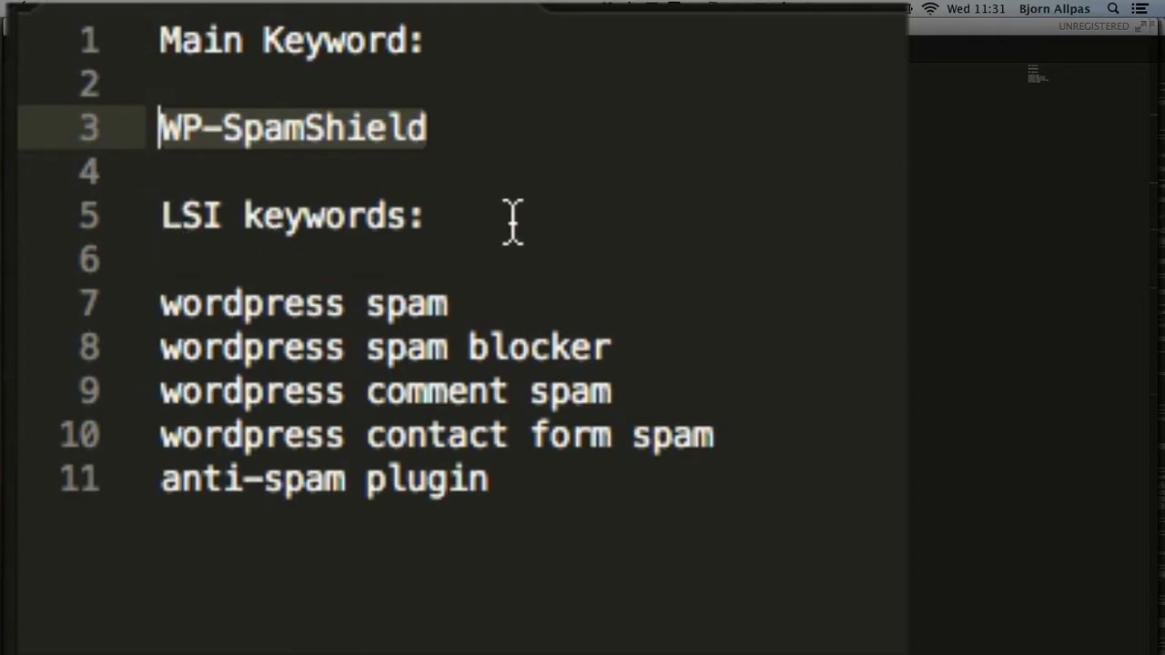
pyautogui.click(488, 481)
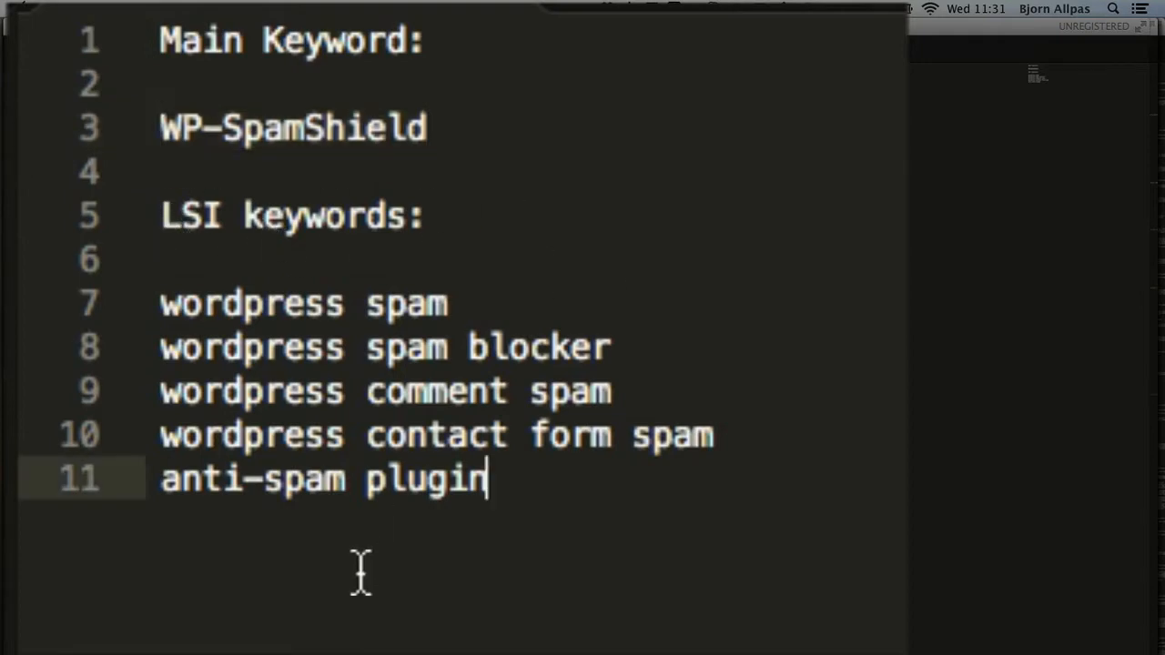
pyautogui.moveTo(670, 346)
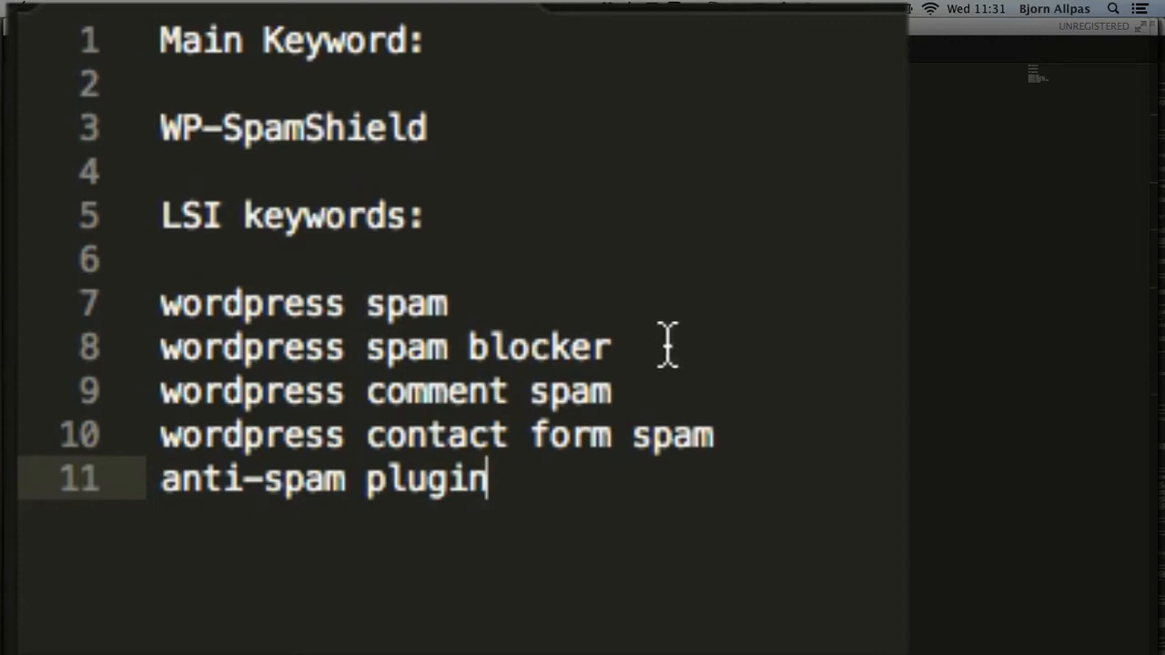
pyautogui.moveTo(659, 391)
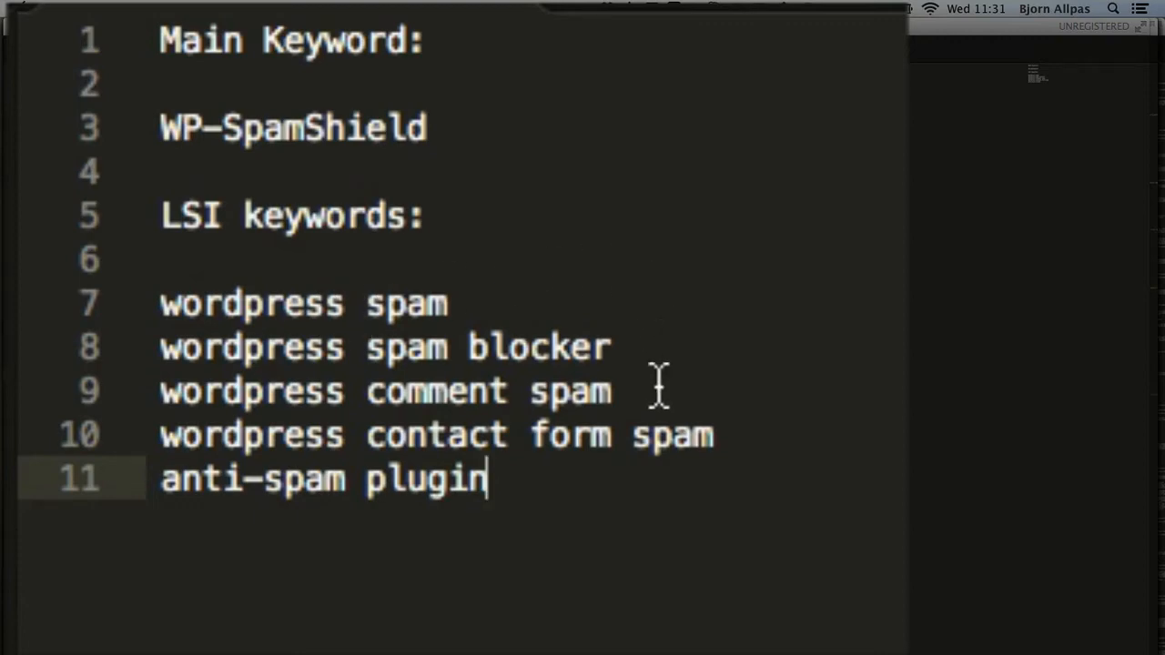
pyautogui.moveTo(786, 434)
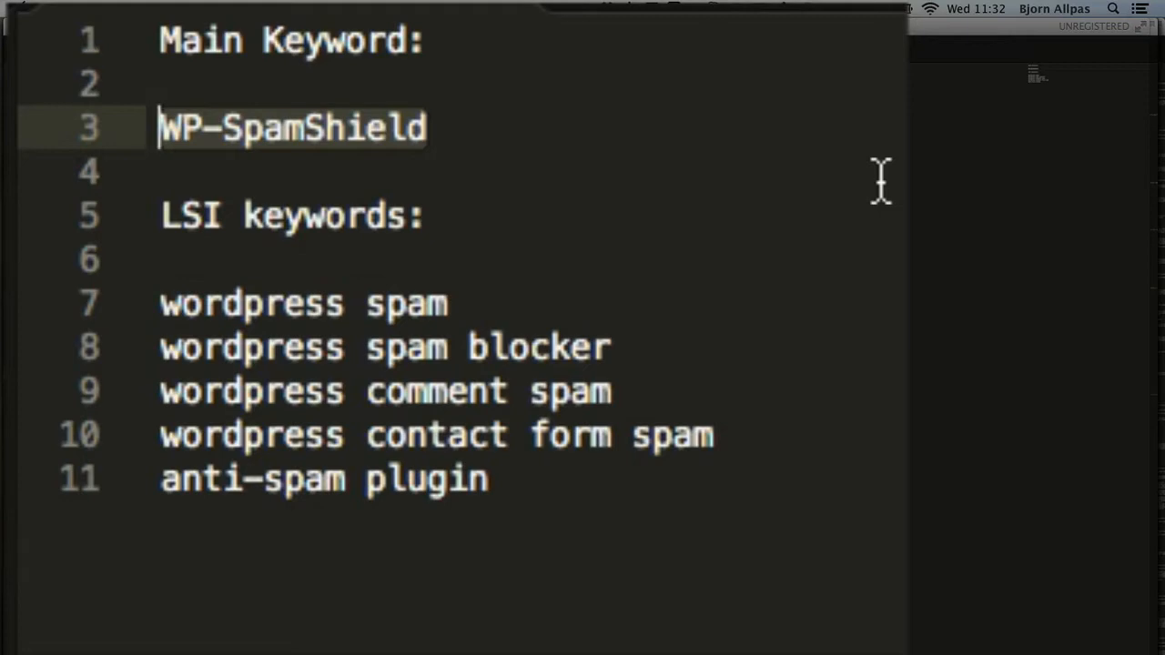
pyautogui.moveTo(542, 480)
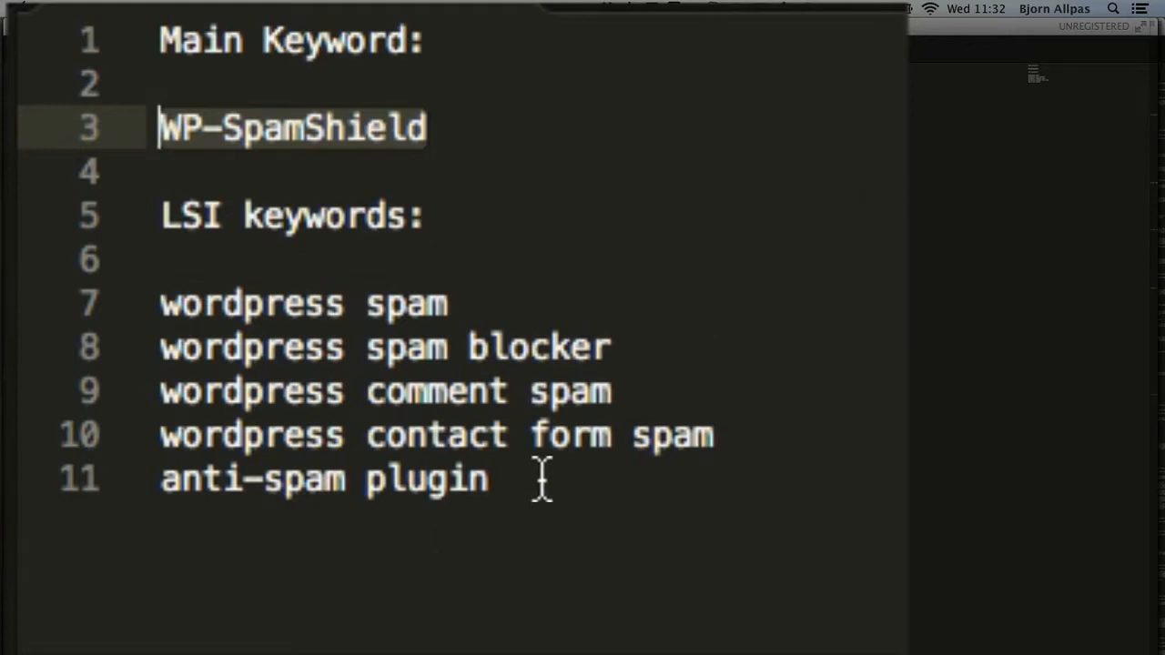
pyautogui.click(547, 481)
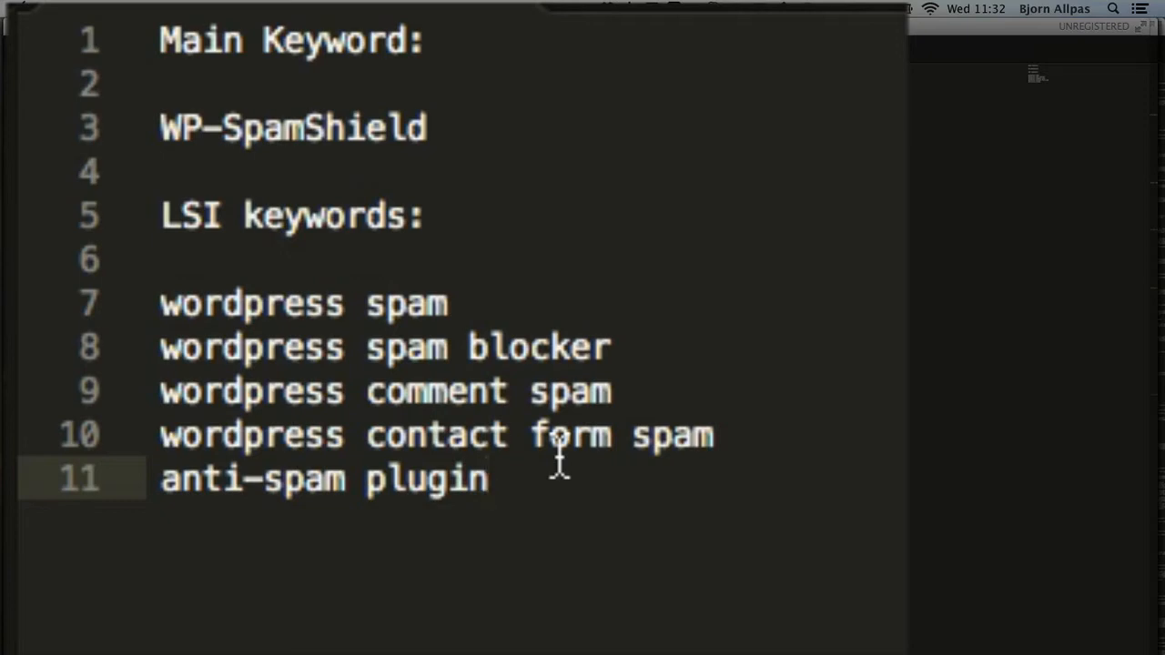
pyautogui.moveTo(601, 506)
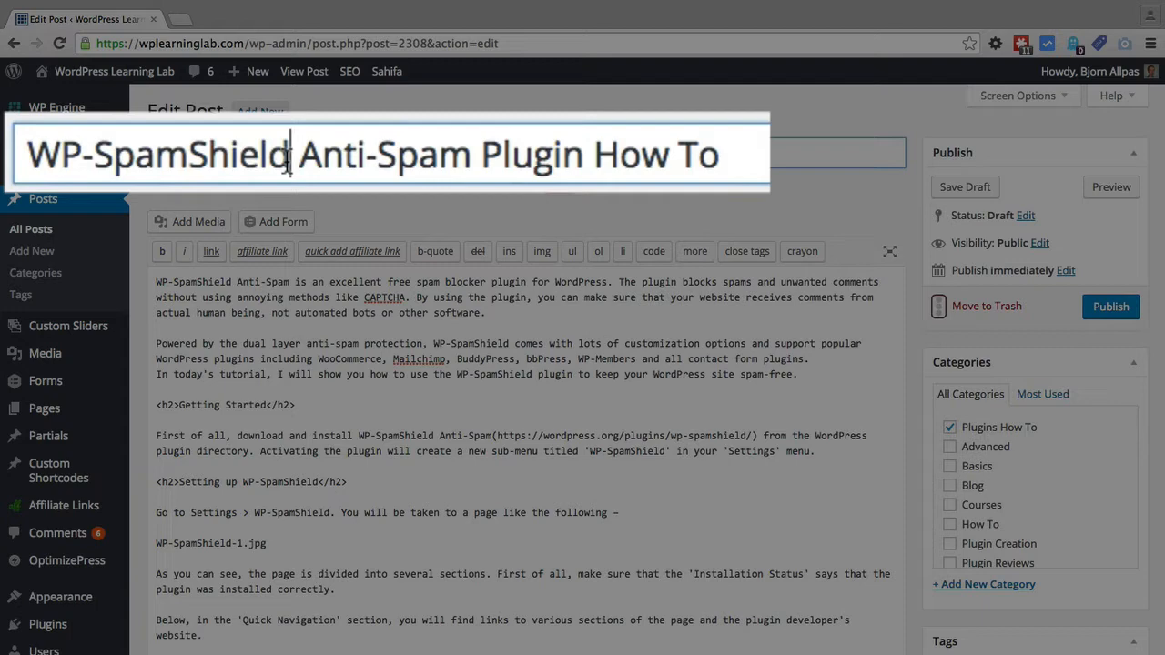
pyautogui.doubleClick(160, 153)
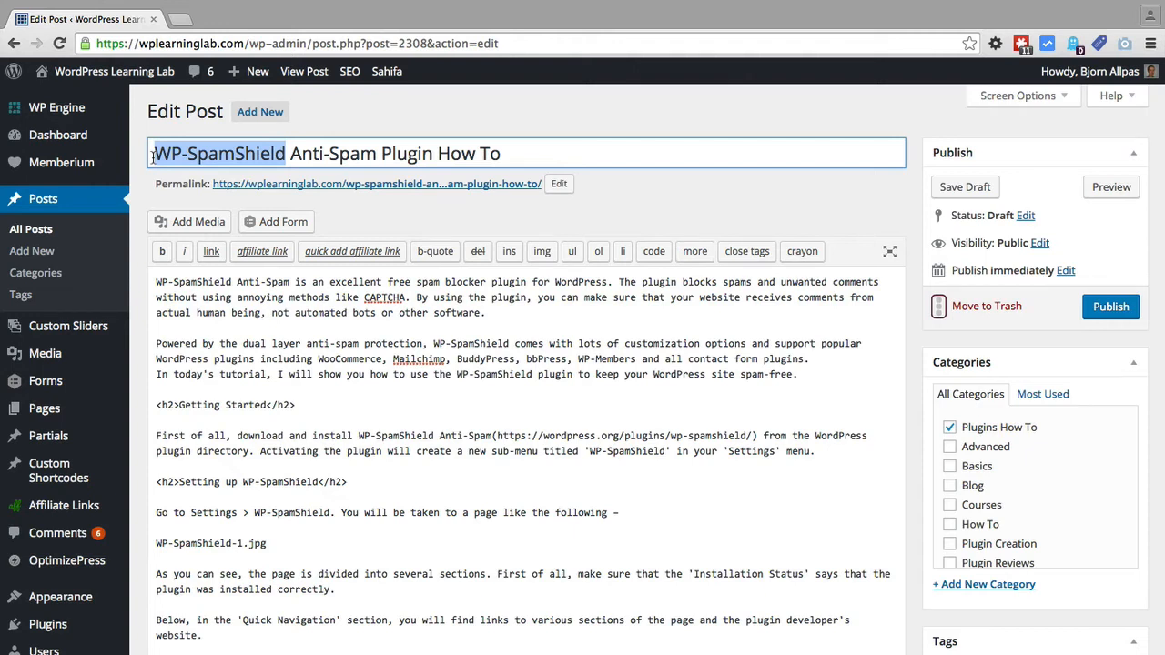
pyautogui.click(142, 188)
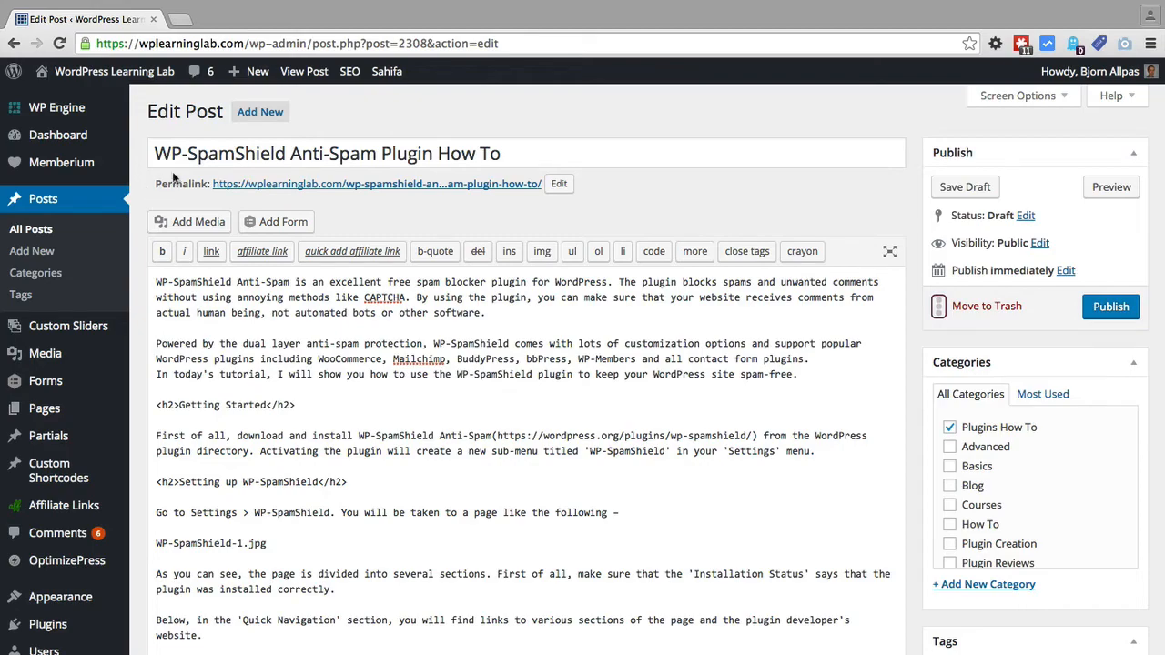
# Enter wp-spamshield as the Yoast SEO focus keyword for the post
pyautogui.scroll(-3)
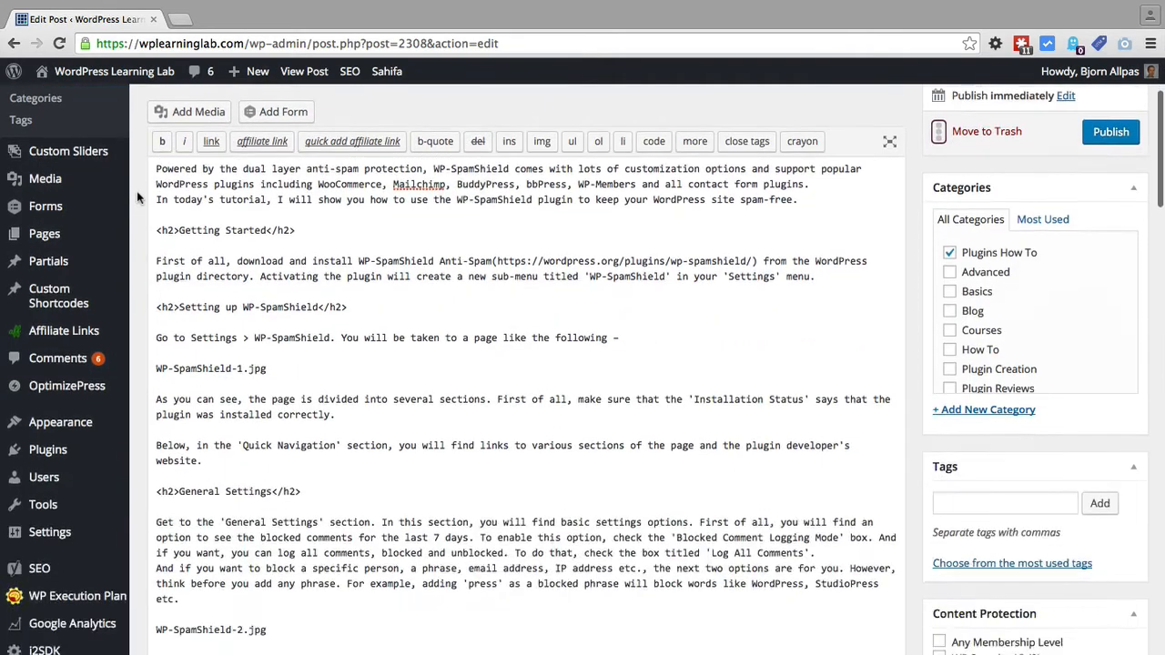
pyautogui.scroll(-3)
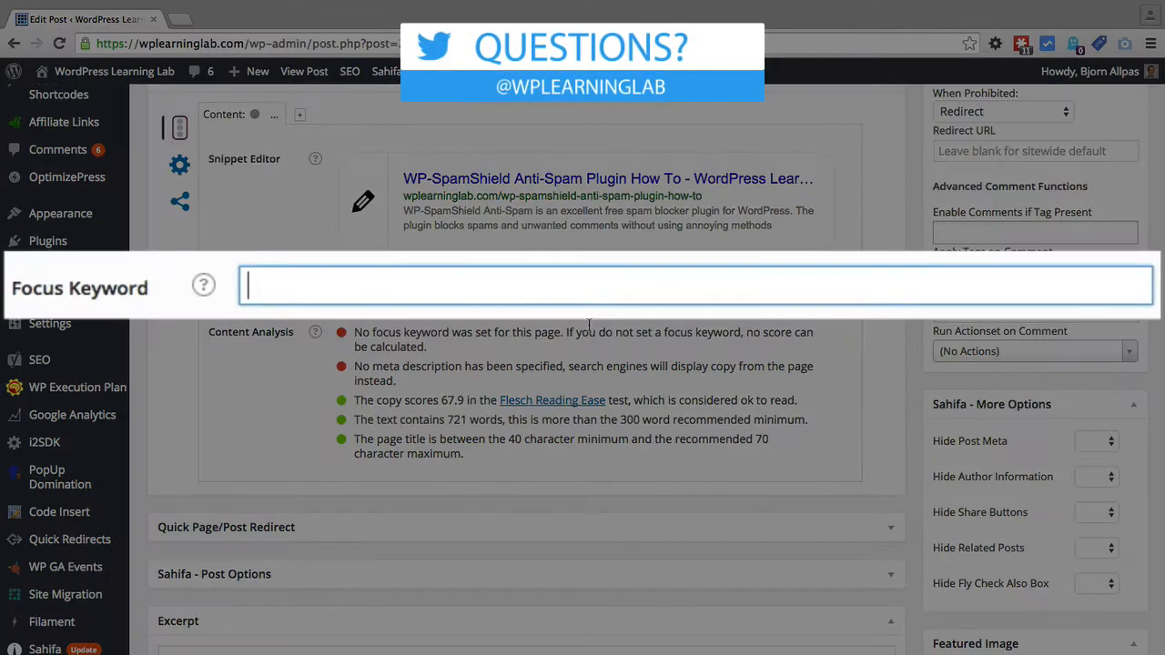
pyautogui.write('wp-spamshield')
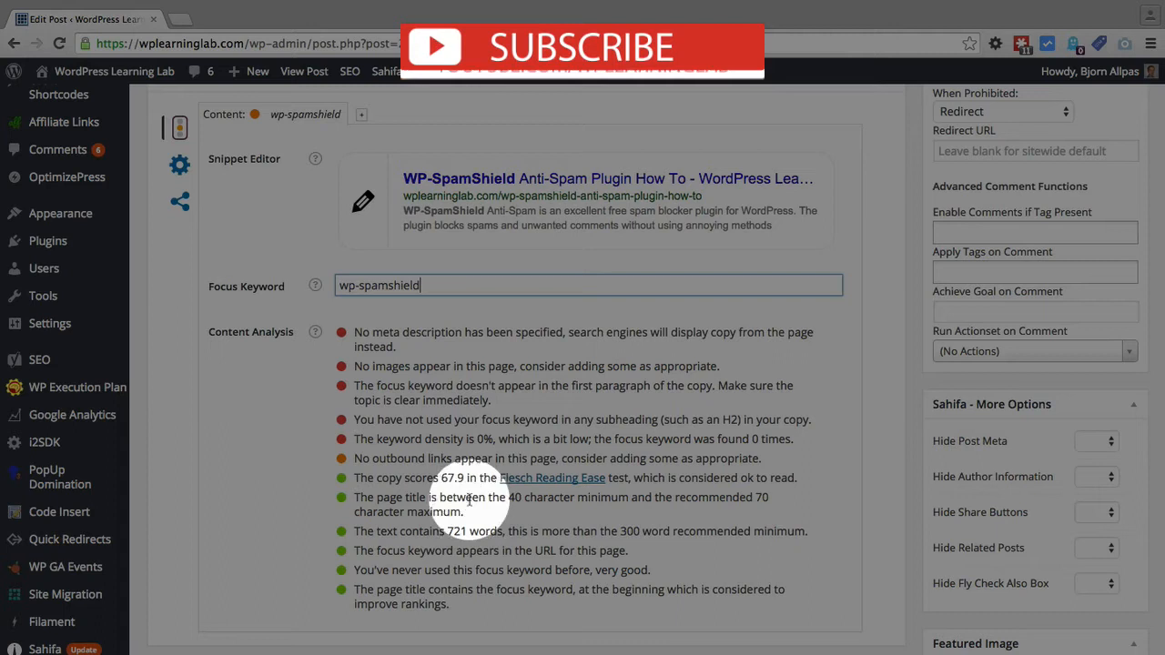
pyautogui.scroll(-3)
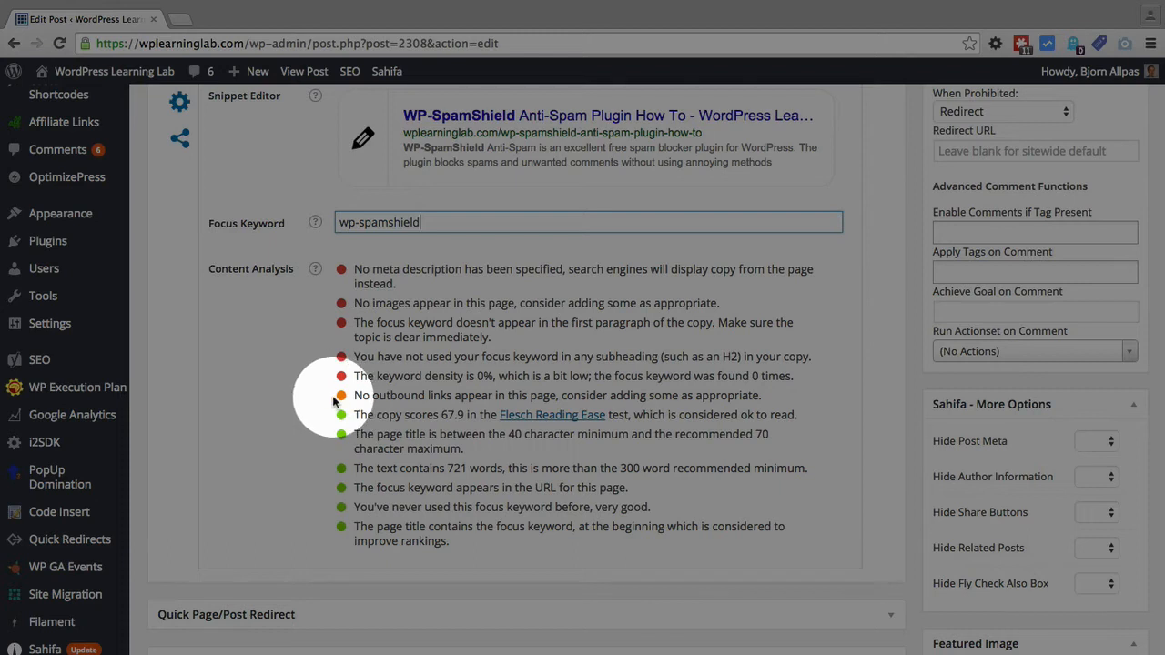
pyautogui.moveTo(335, 403)
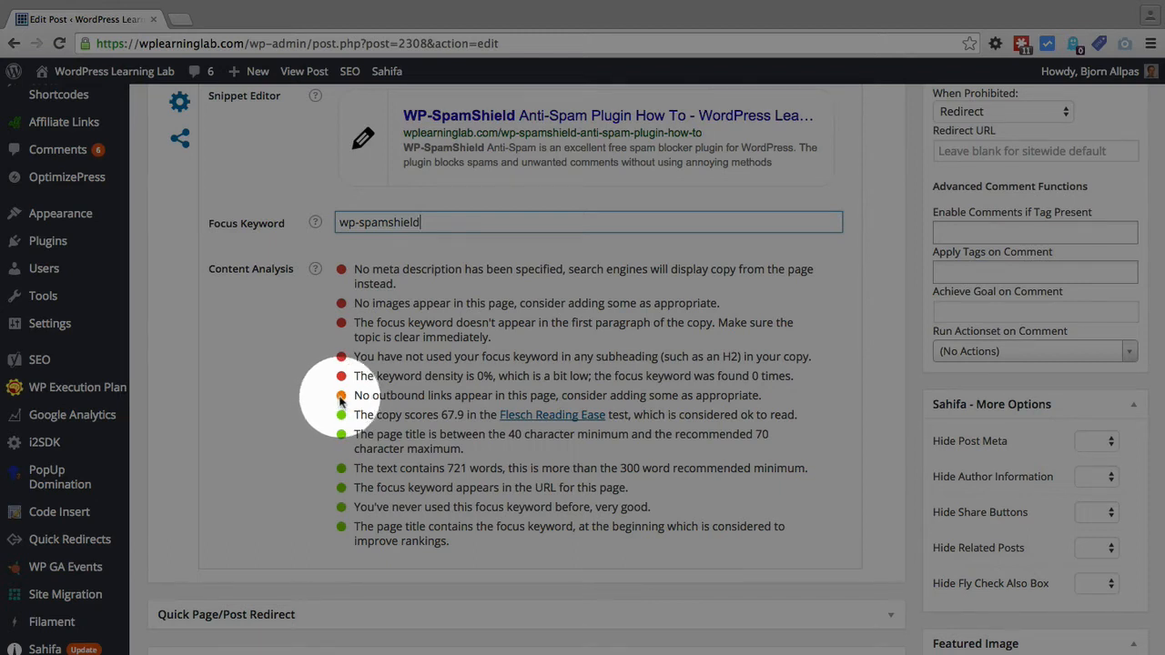
pyautogui.moveTo(344, 399)
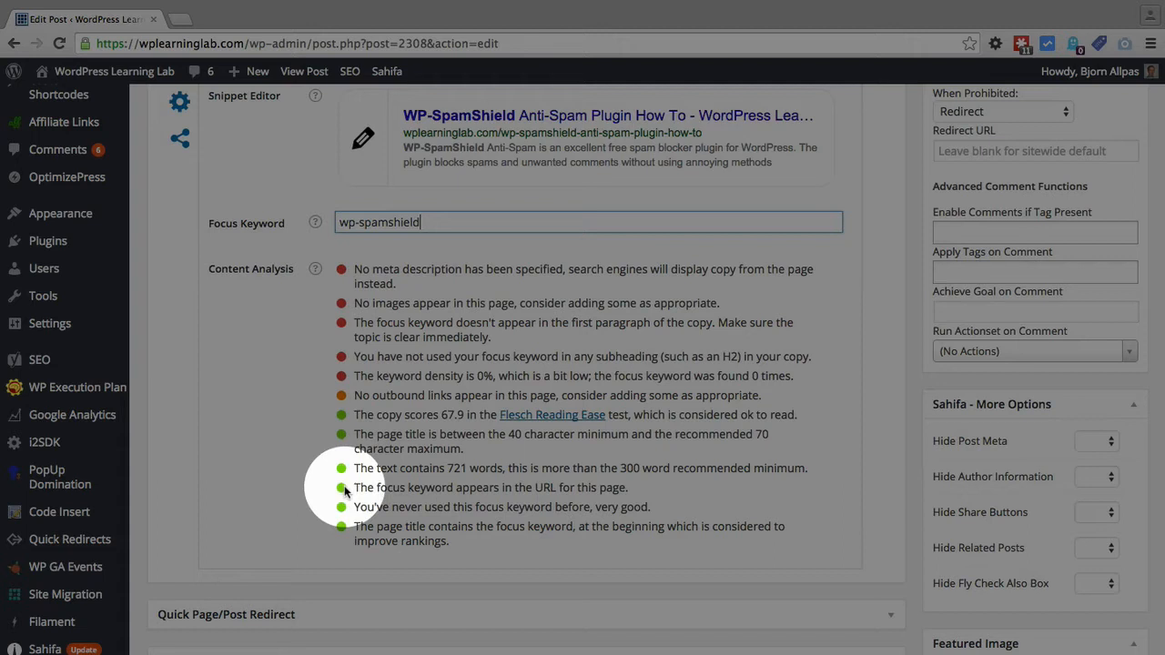
pyautogui.scroll(-3)
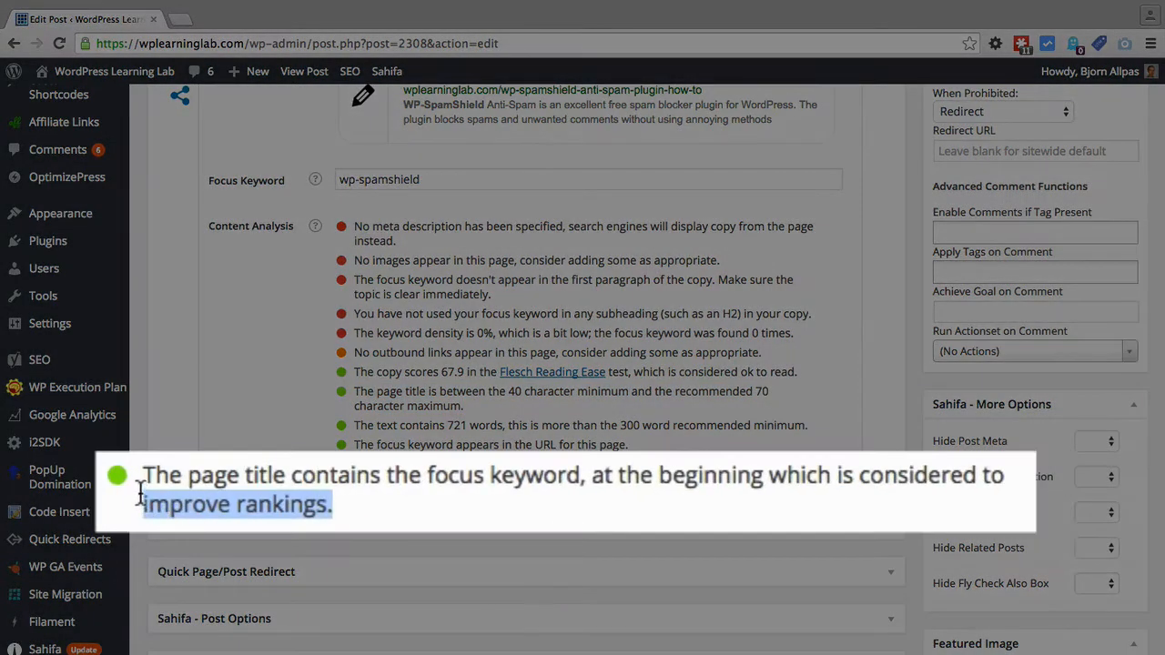
pyautogui.moveTo(142, 473); pyautogui.dragTo(331, 507)
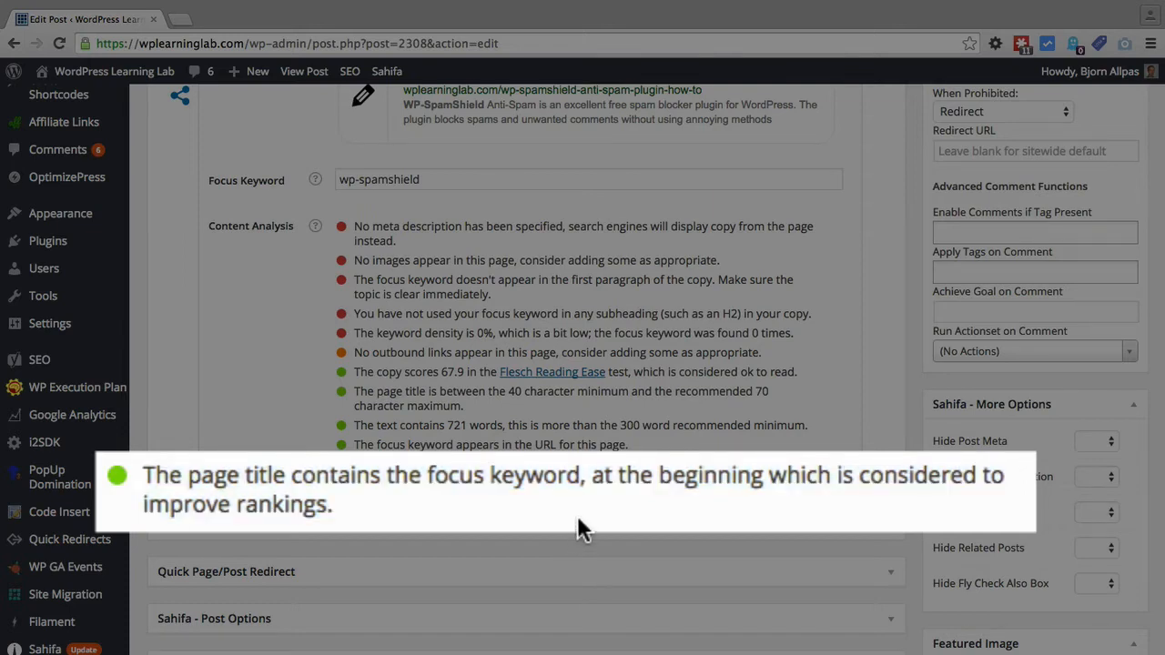
pyautogui.moveTo(582, 532)
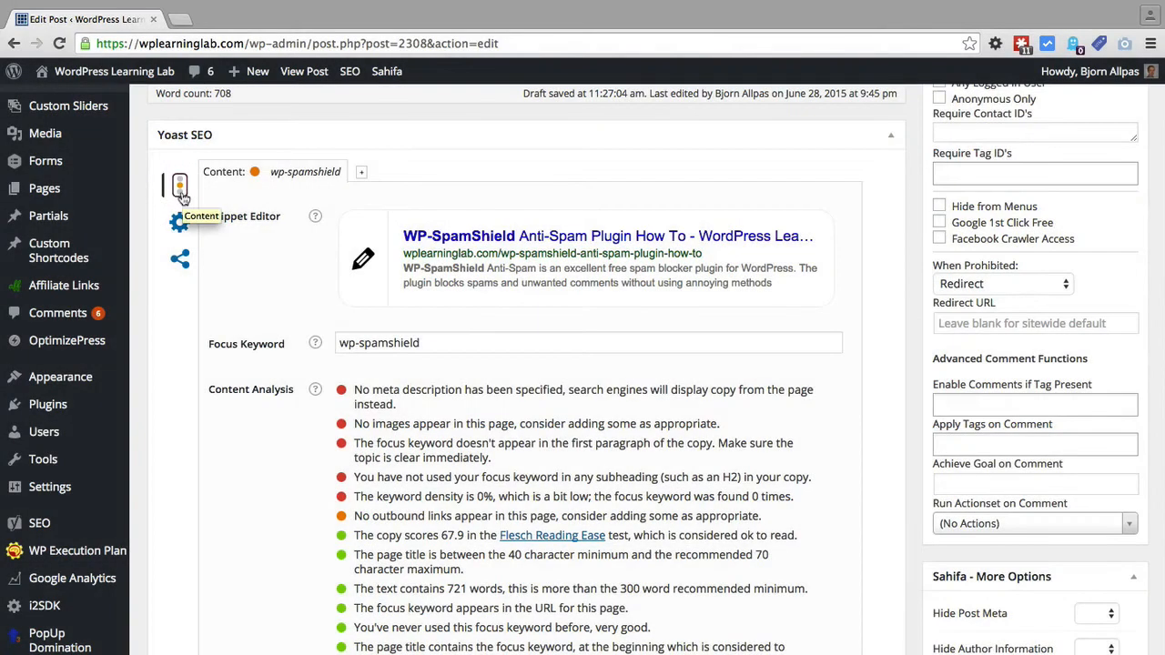
pyautogui.moveTo(182, 199)
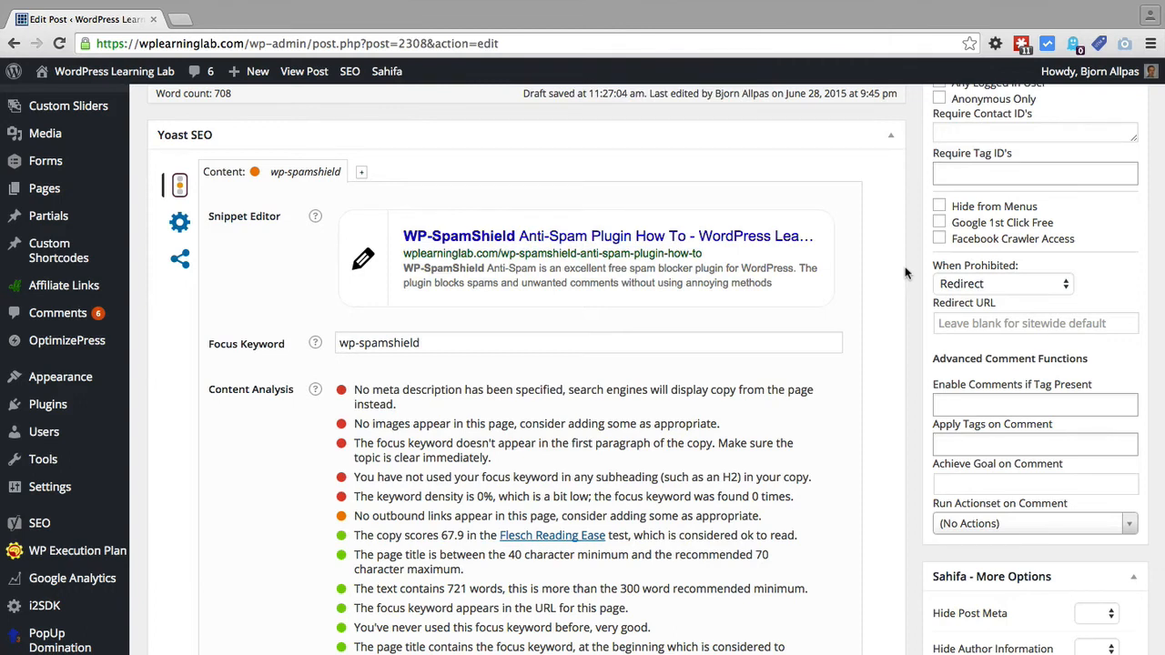
pyautogui.moveTo(918, 282)
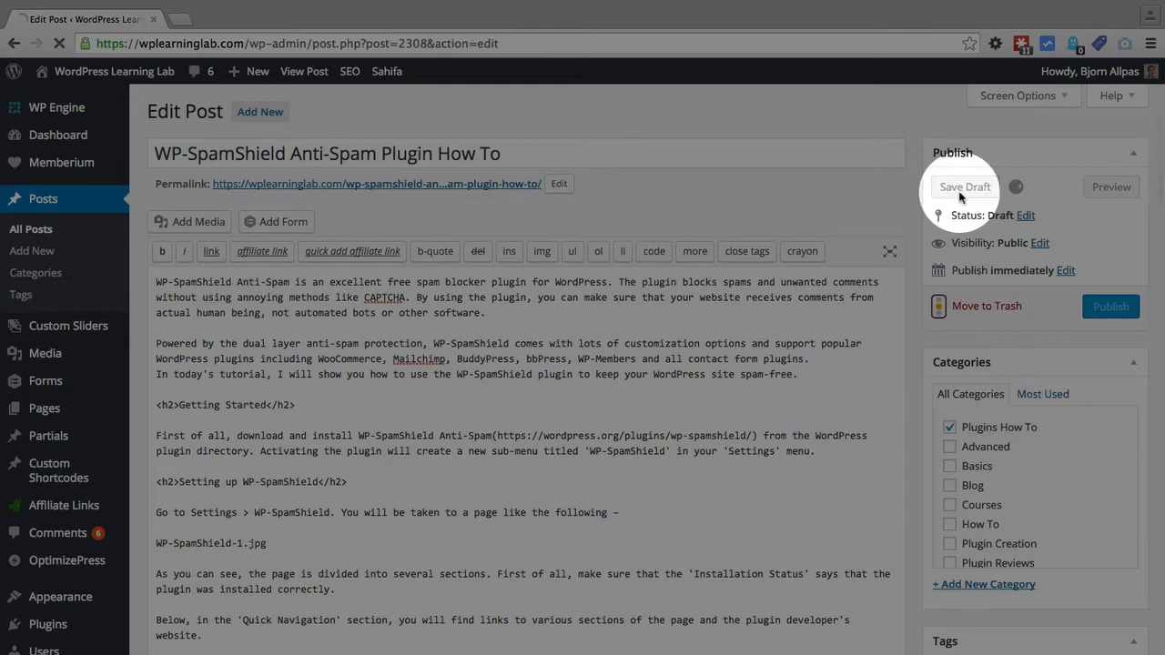
# Save the WP-SpamShield post as a draft and show it in the Posts list
pyautogui.click(965, 186)
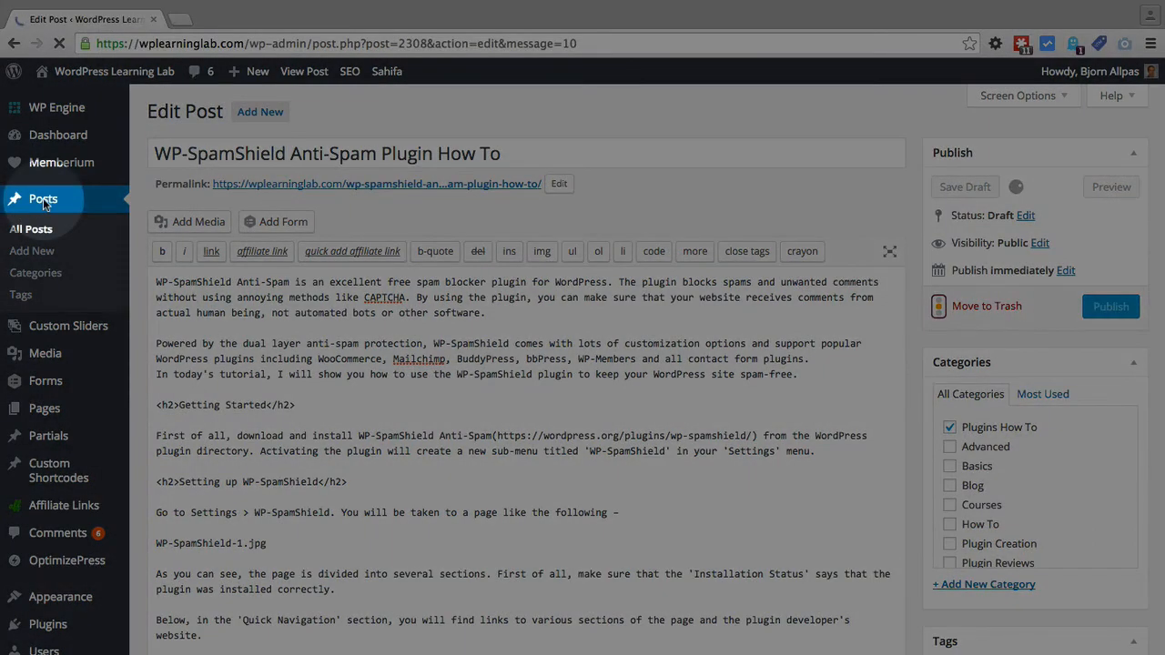
pyautogui.click(965, 186)
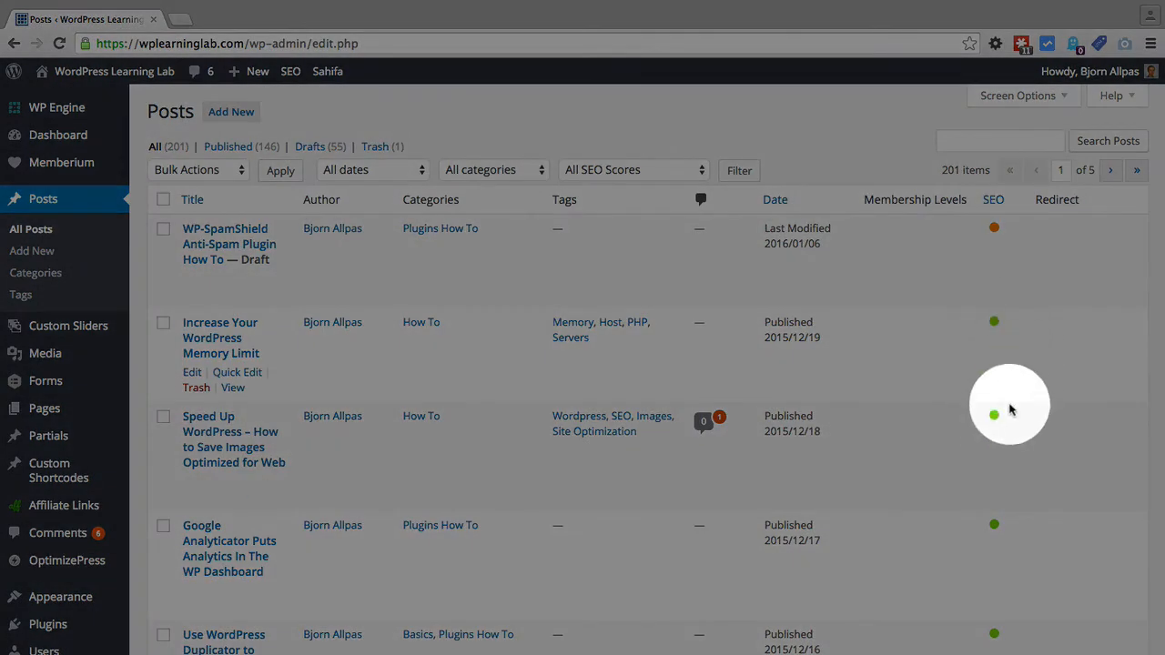
pyautogui.scroll(-3)
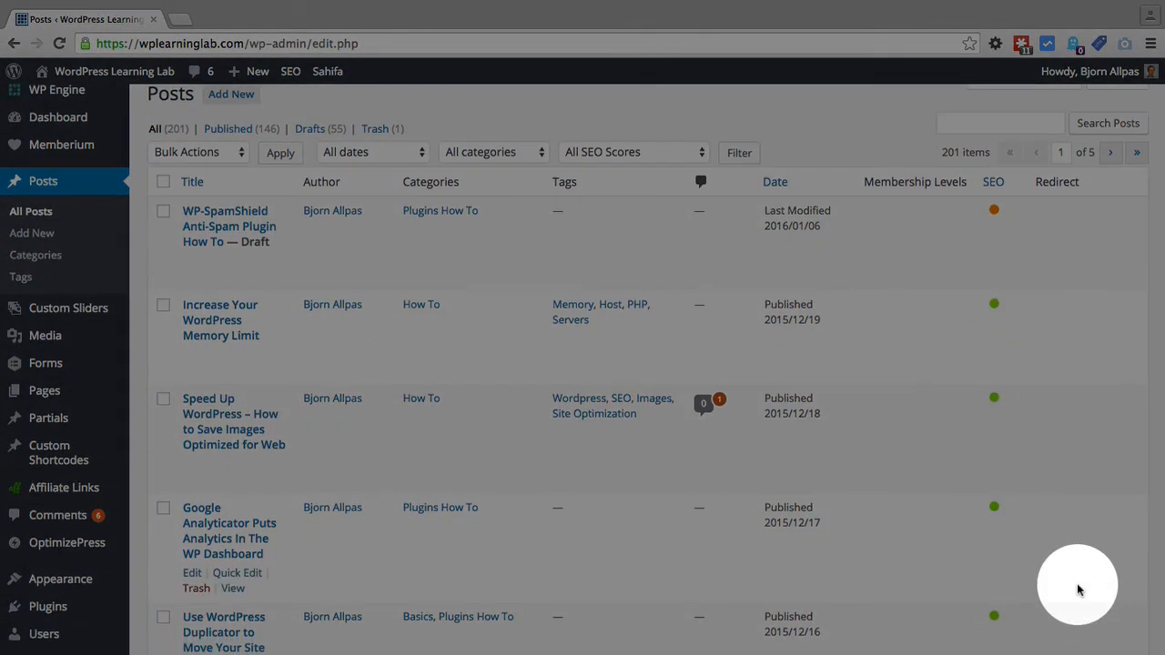
pyautogui.scroll(-3)
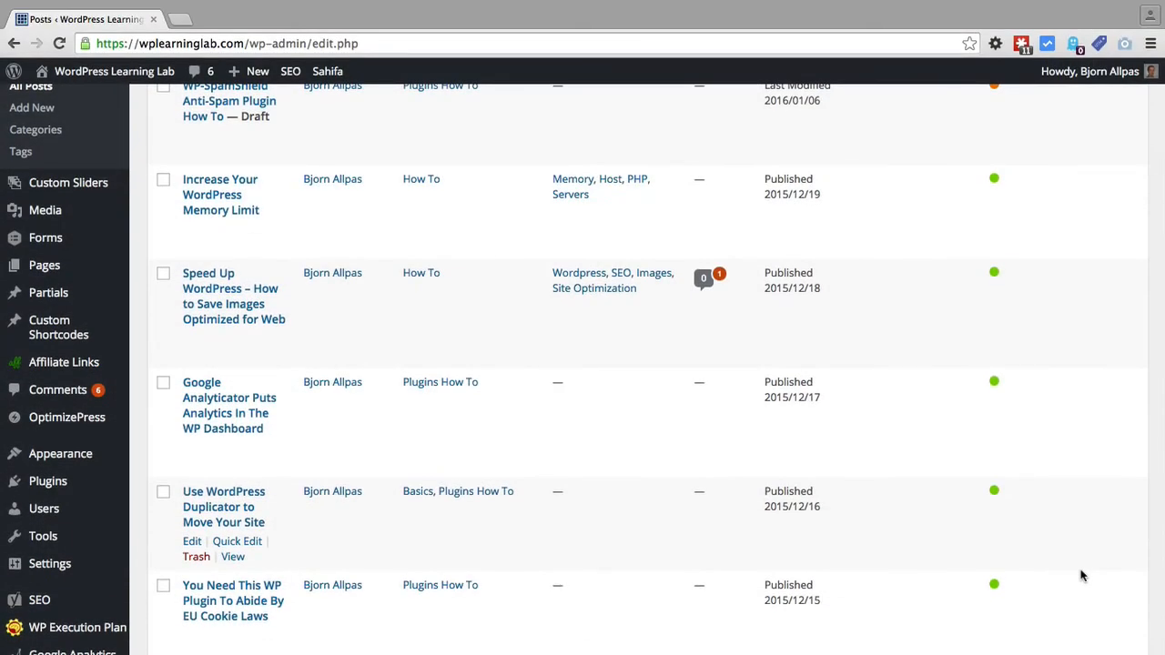
pyautogui.scroll(3)
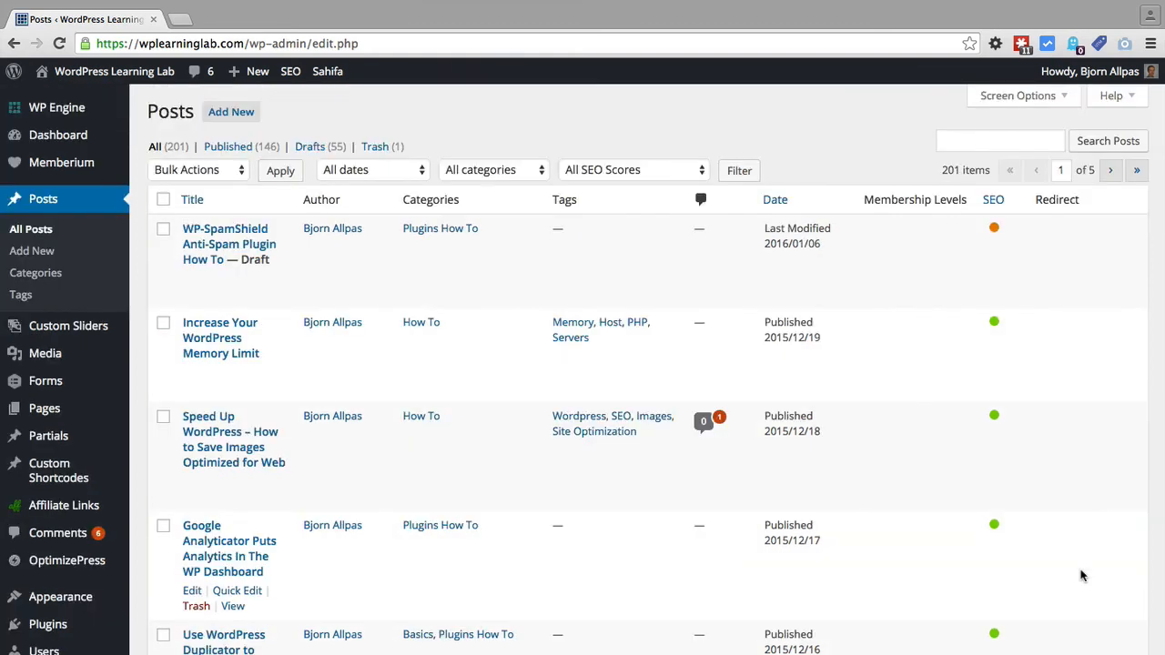